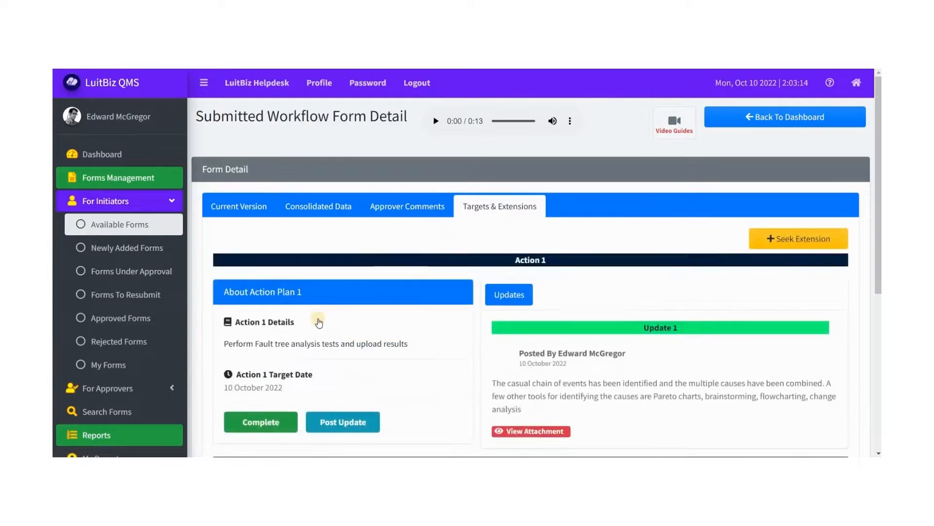
Step: Leave the submitted form details and open a blank Planned Deviation Form from Available Forms
{"action": "left_click", "coordinate": [343, 421]}
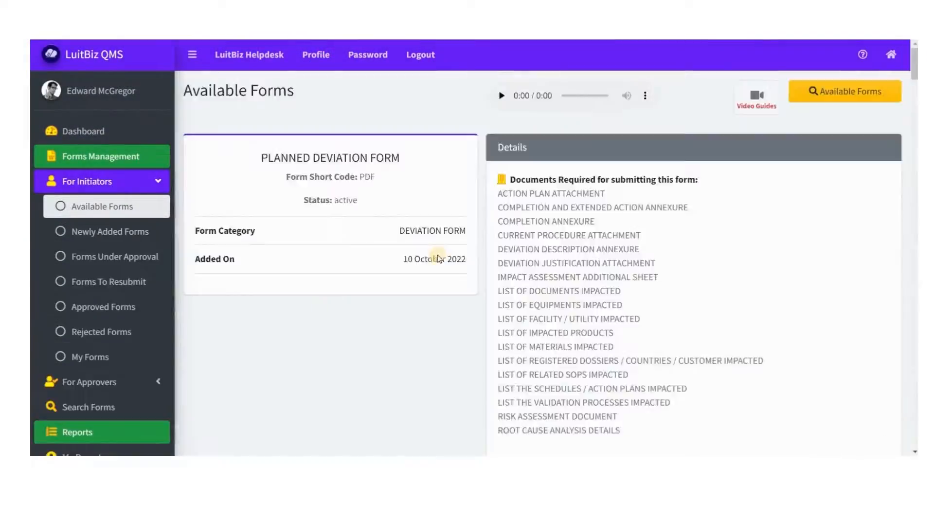
{"action": "left_click", "coordinate": [330, 157]}
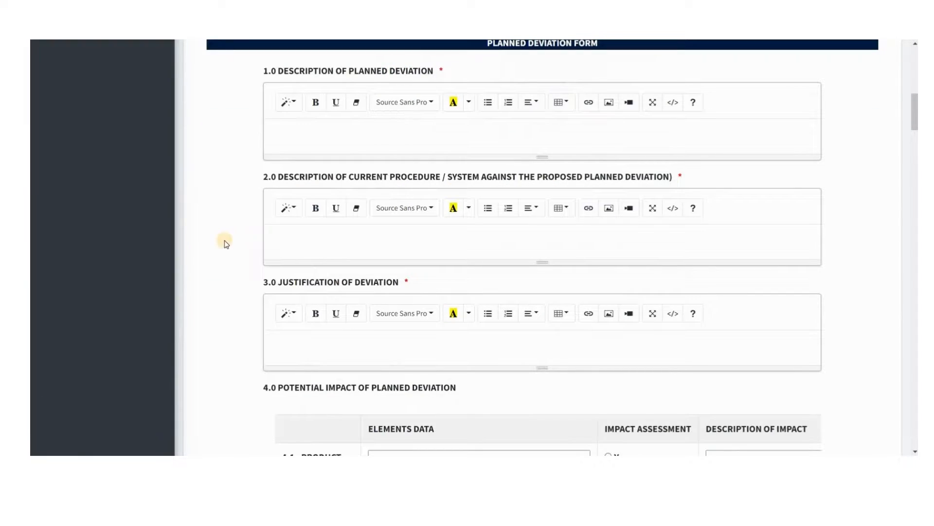